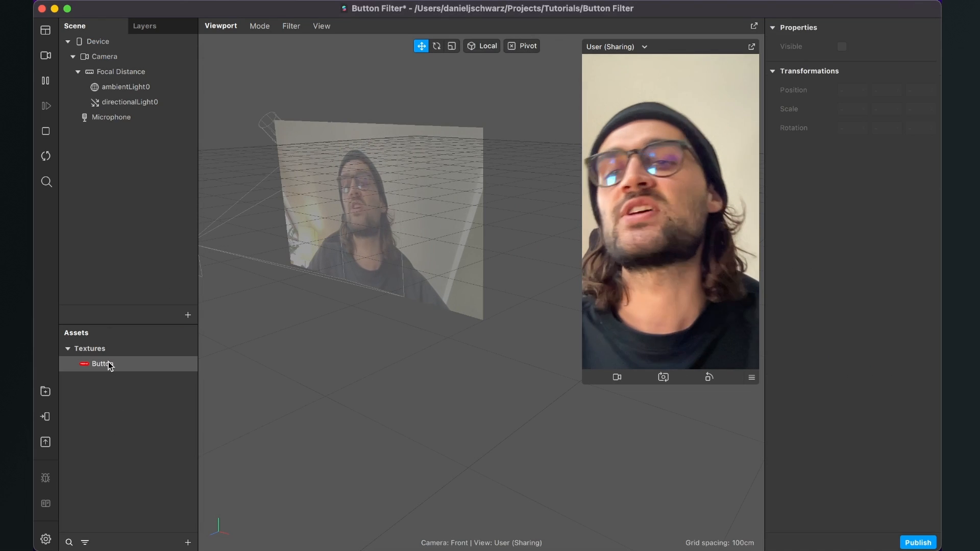
Set the Button texture's compression to None for iOS, Android and Older Android.
left_click(101, 363)
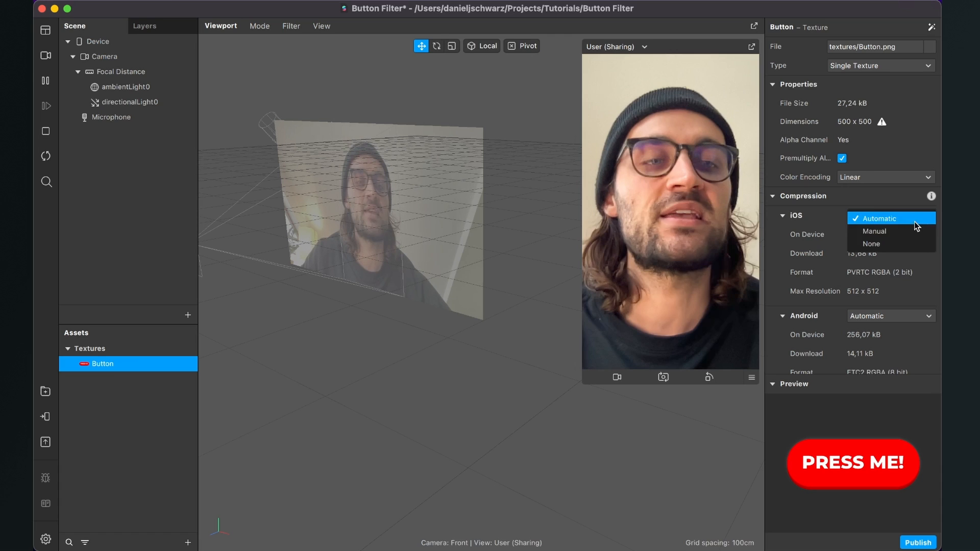
left_click(871, 244)
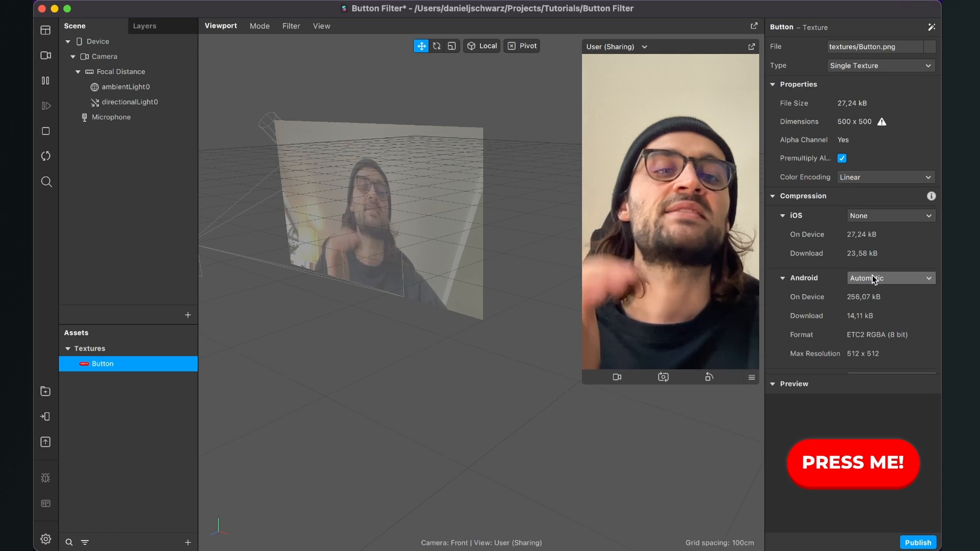
left_click(891, 277)
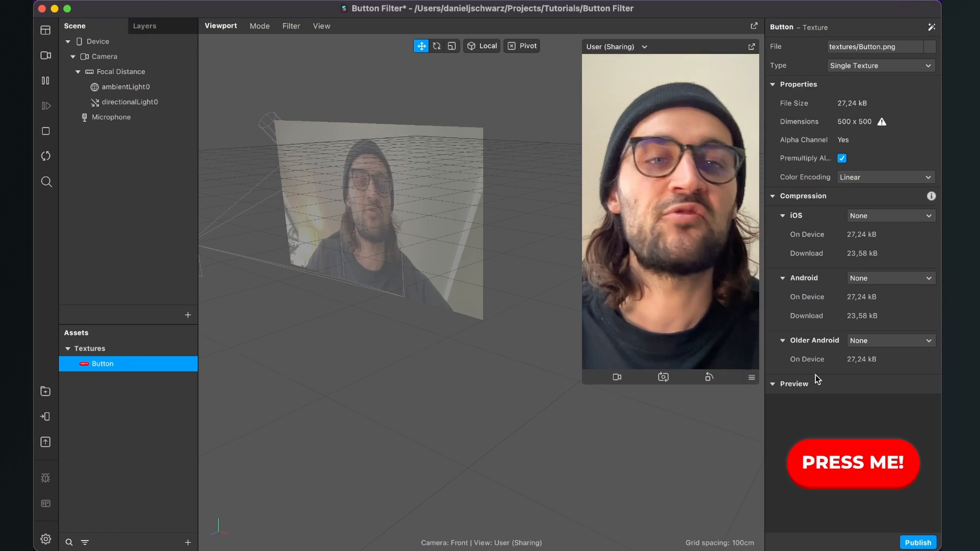
mouse_move(546, 401)
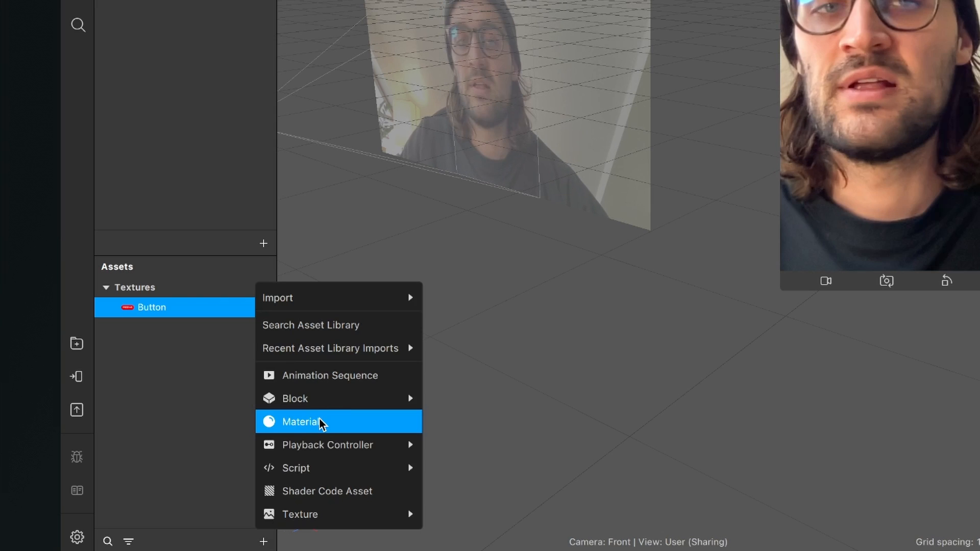
Create a new material named Button and give it the Flat shader type.
left_click(302, 421)
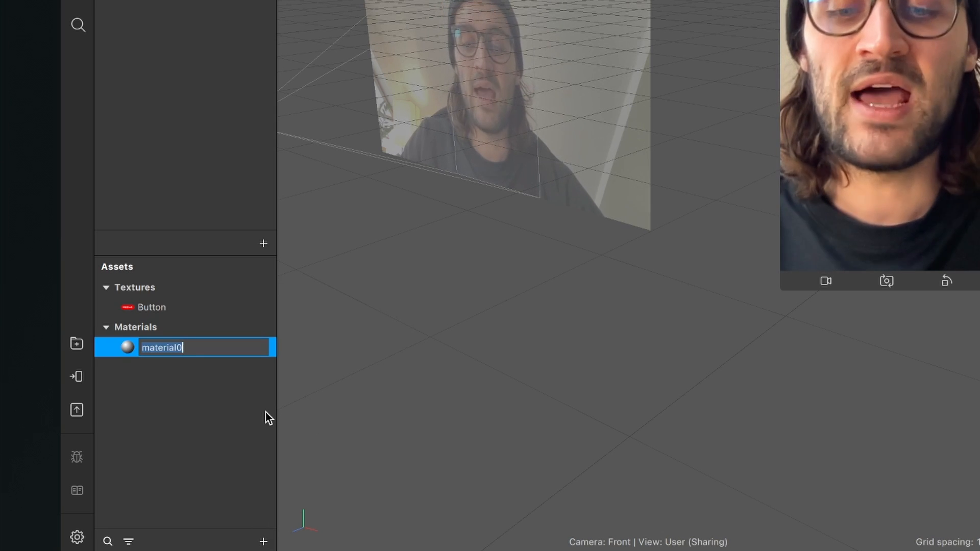
type("But")
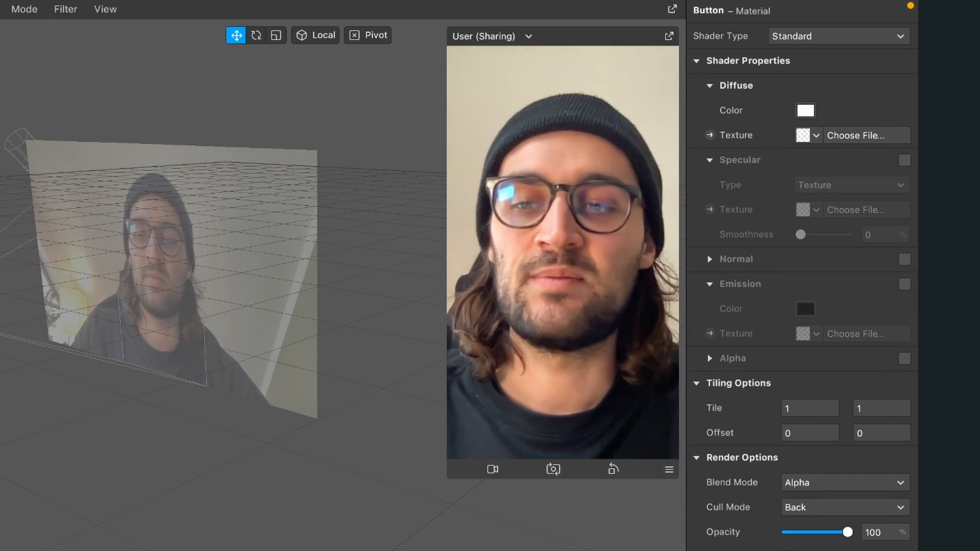
left_click(838, 35)
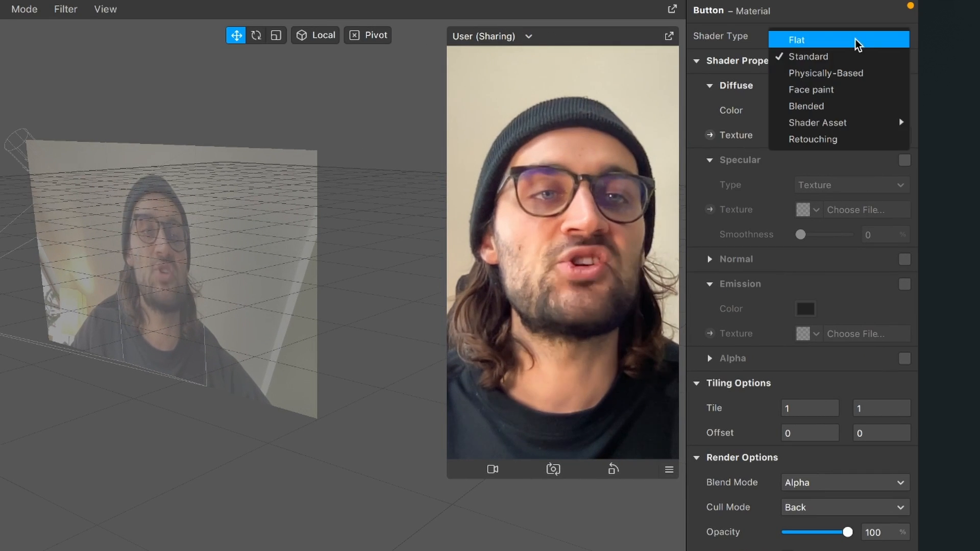
left_click(795, 40)
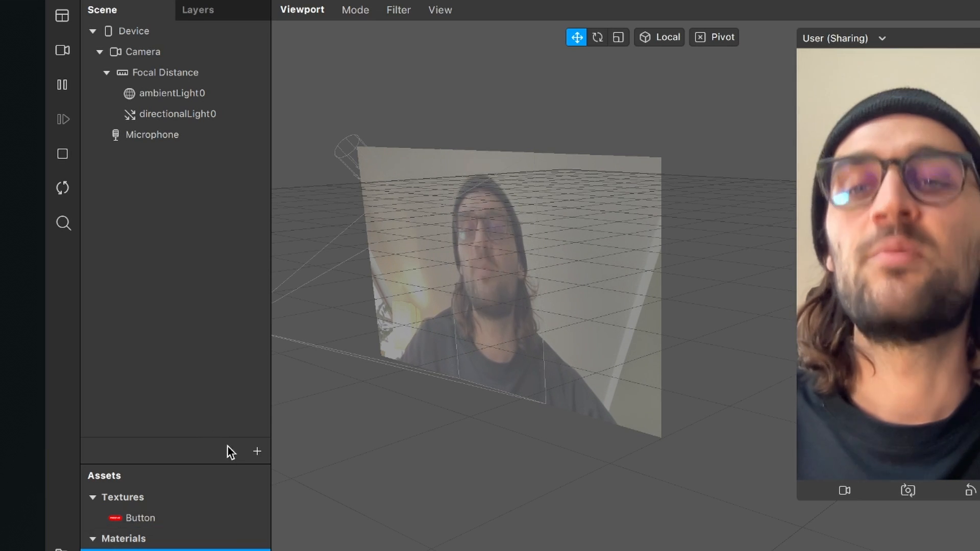
mouse_move(199, 441)
type("p")
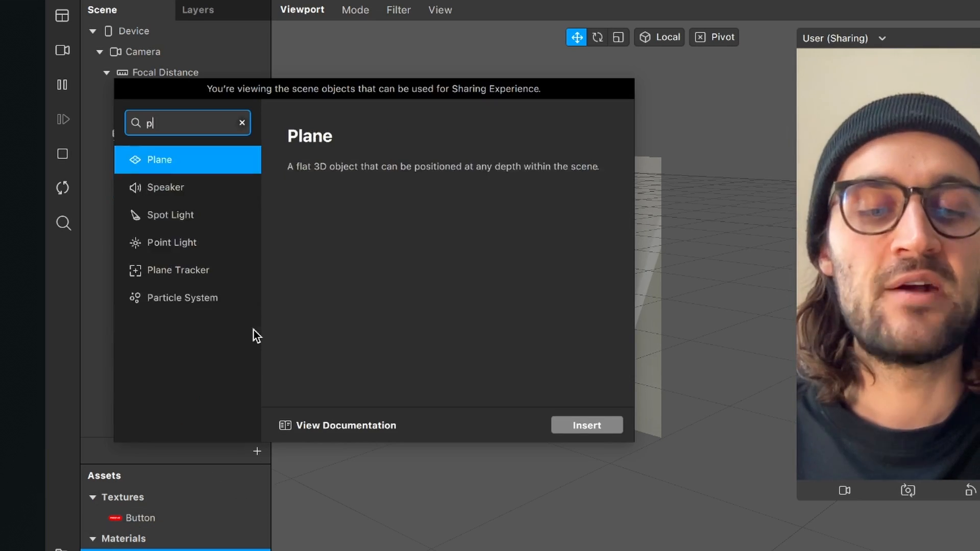
Insert a Plane object into the scene and name it Button.
left_click(586, 425)
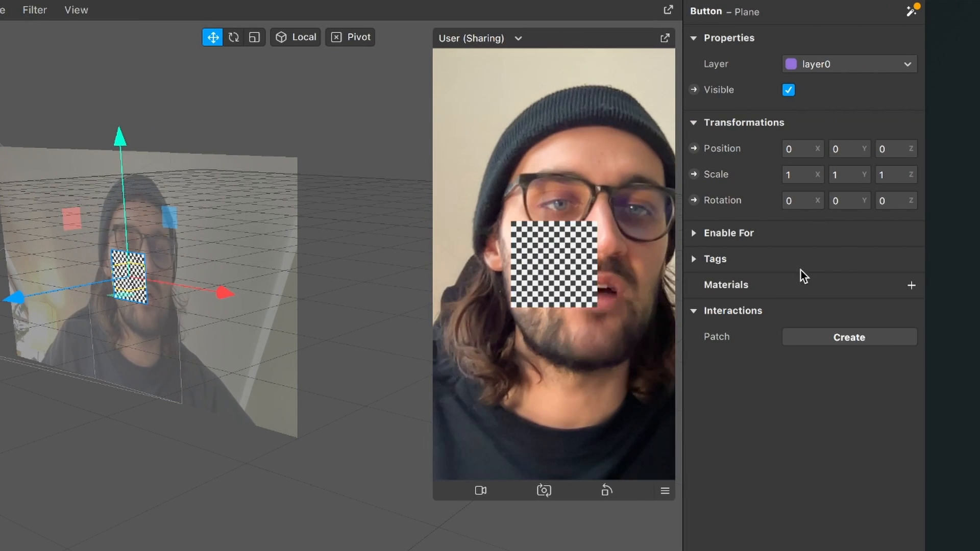
Apply the Button material to the plane, scale it to 2 and move it lower on the face.
left_click(911, 284)
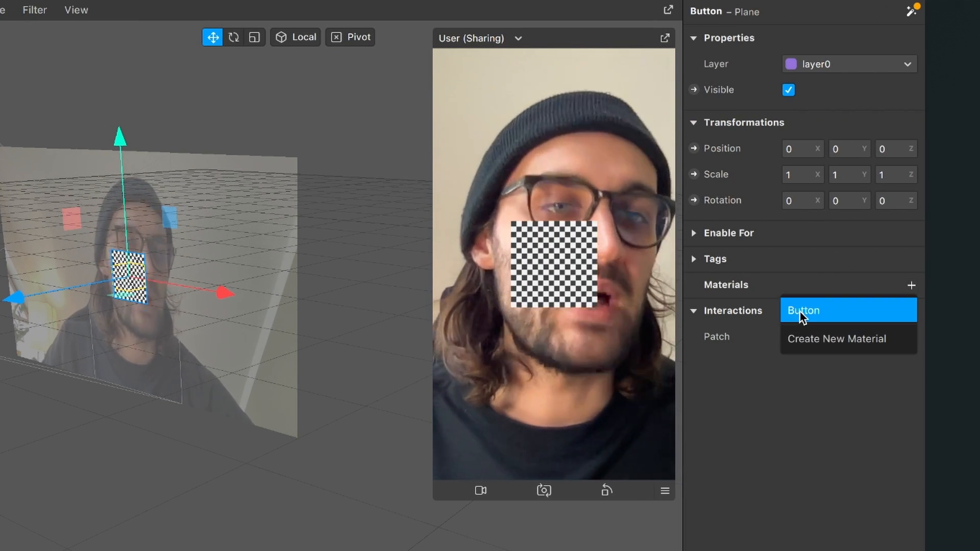
left_click(803, 311)
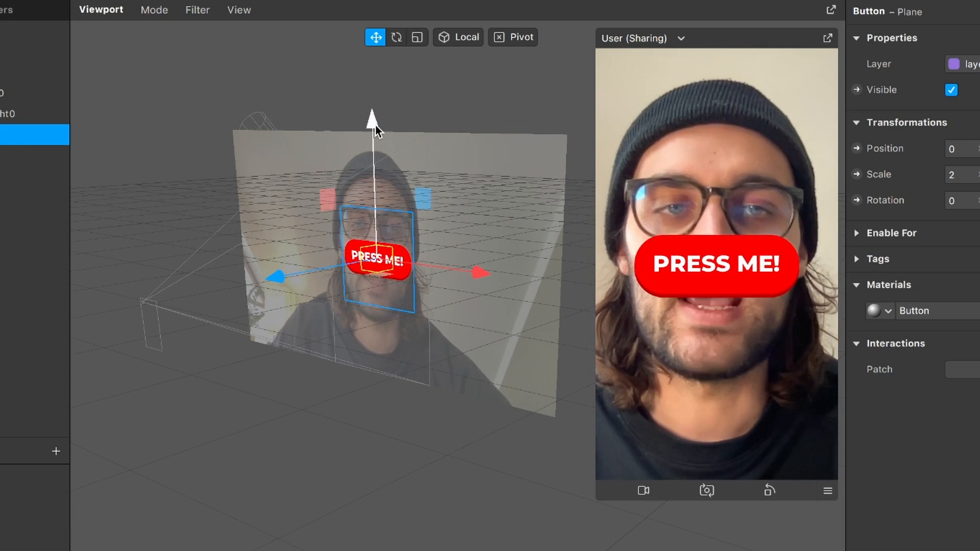
left_click_drag(373, 116, 374, 150)
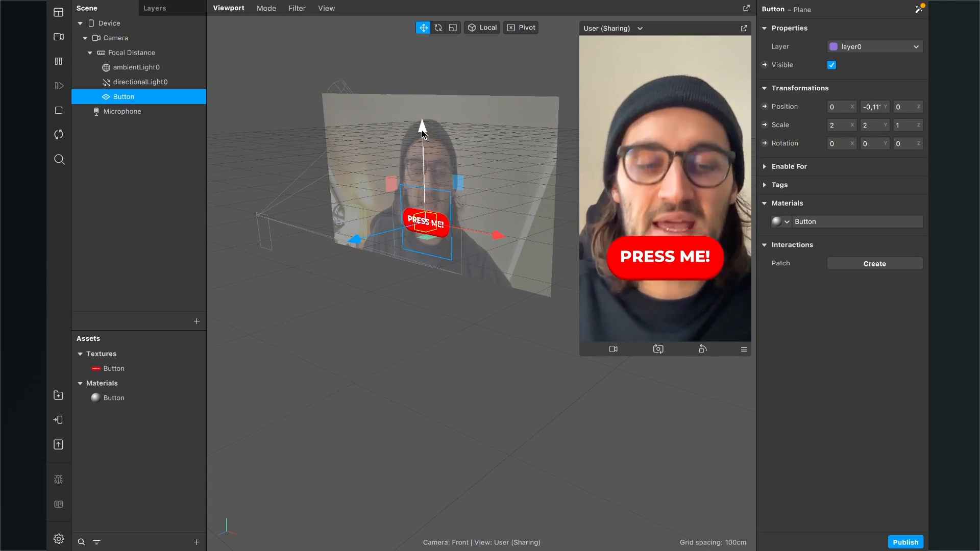
left_click(873, 264)
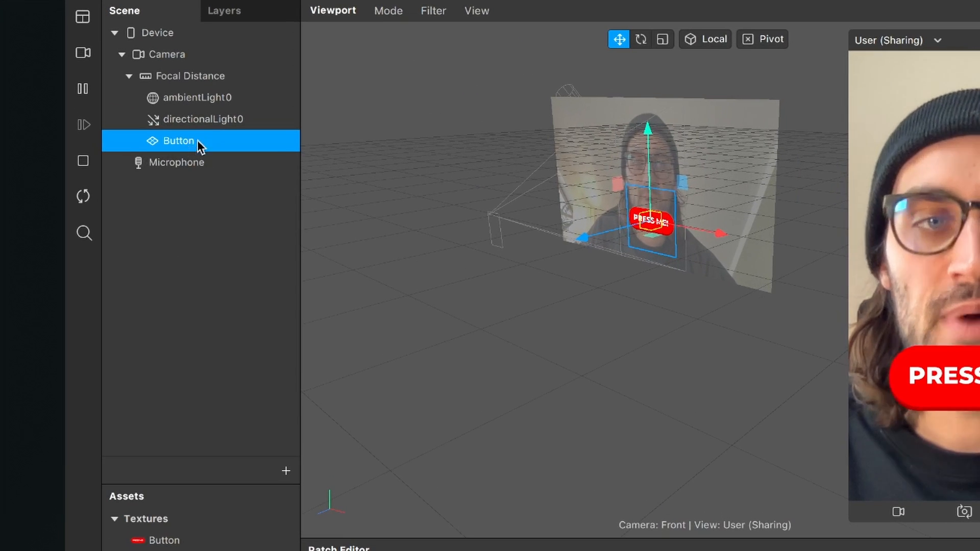
mouse_move(188, 145)
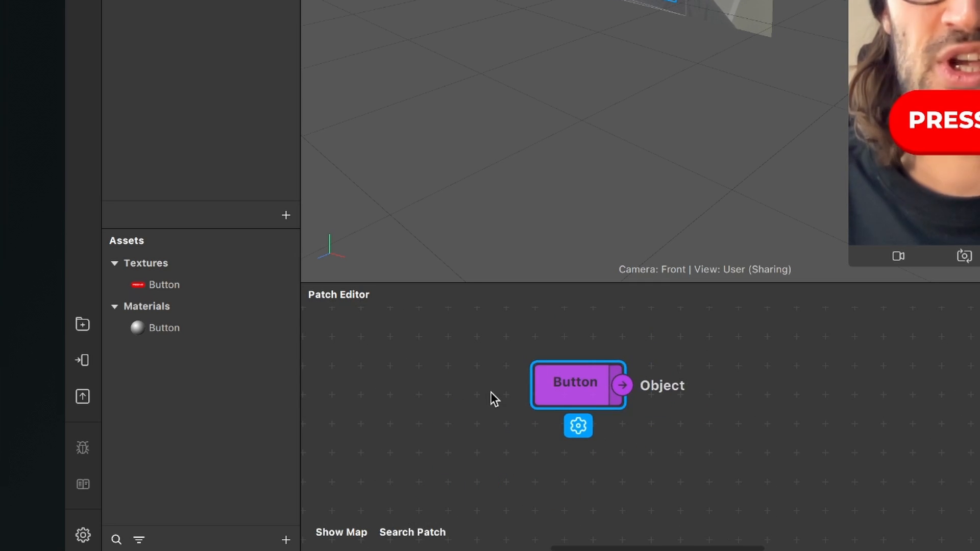
mouse_move(534, 391)
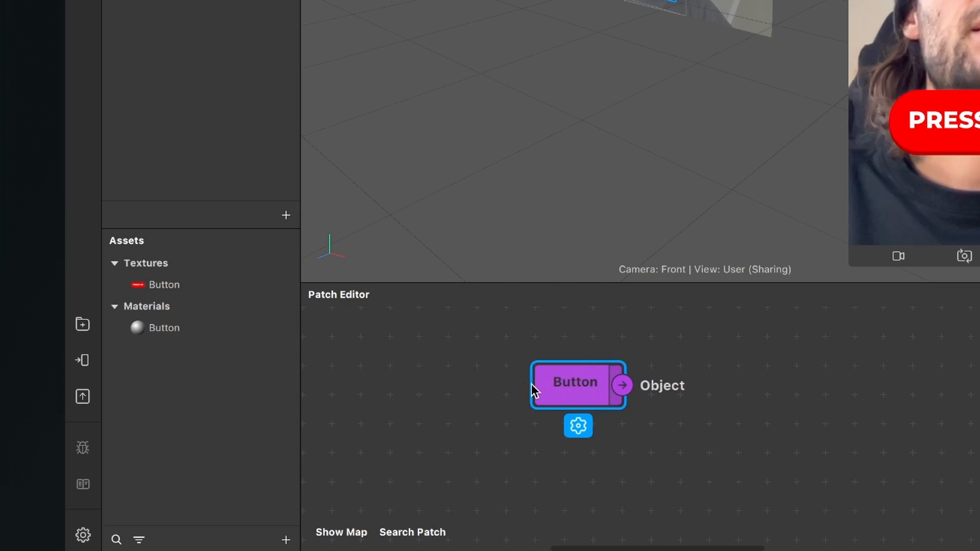
mouse_move(622, 385)
type("em")
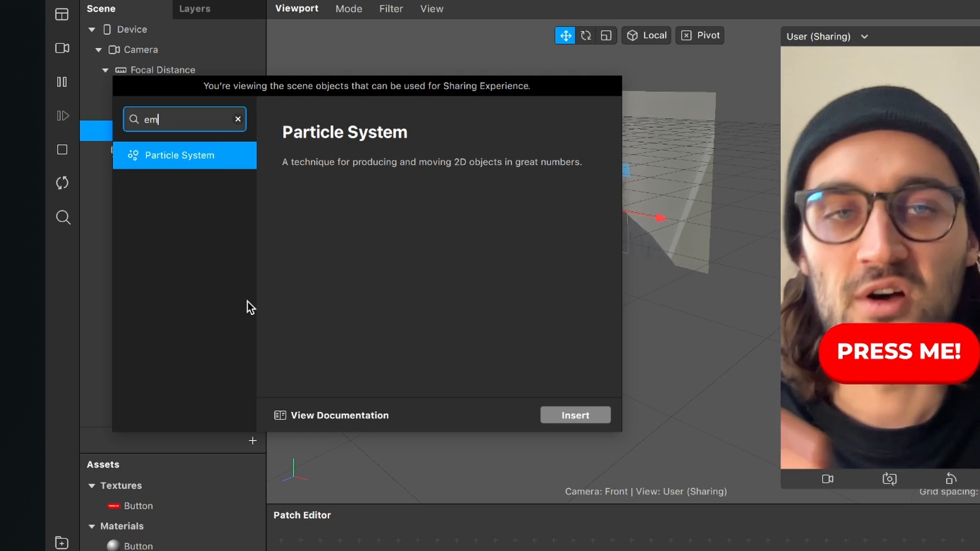
Insert a Particle System (emitter0) into the scene.
left_click(574, 415)
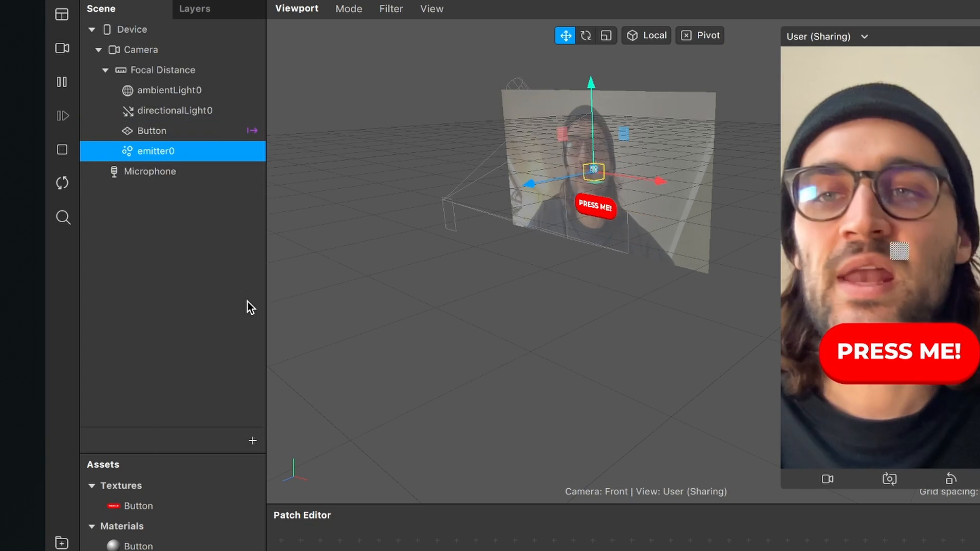
mouse_move(258, 255)
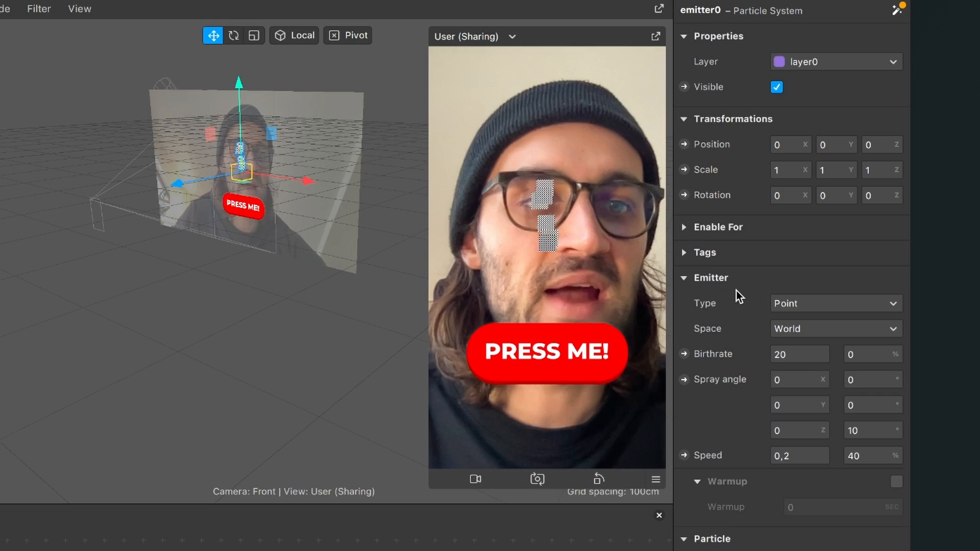
Make the emitter spawn particles along a Line of length 0.3.
left_click(835, 303)
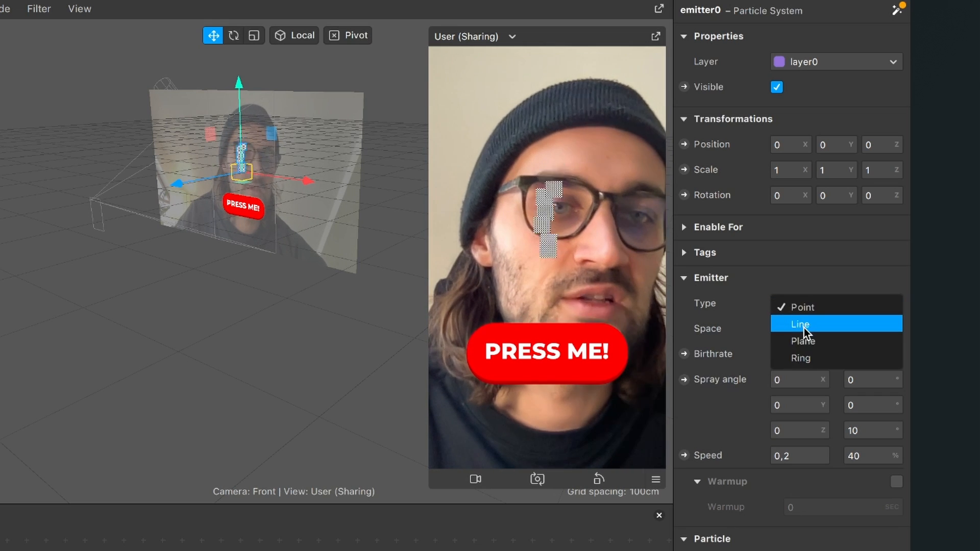
left_click(801, 323)
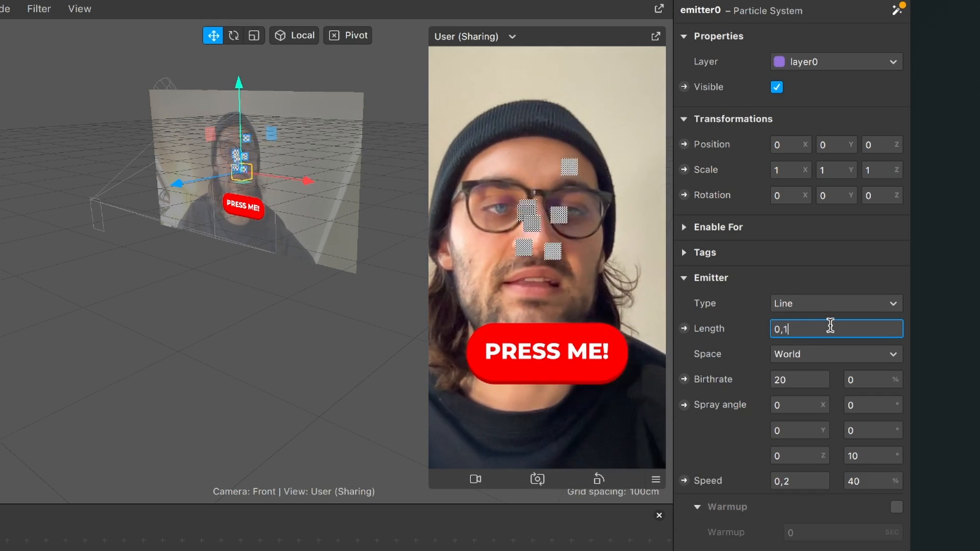
type("3")
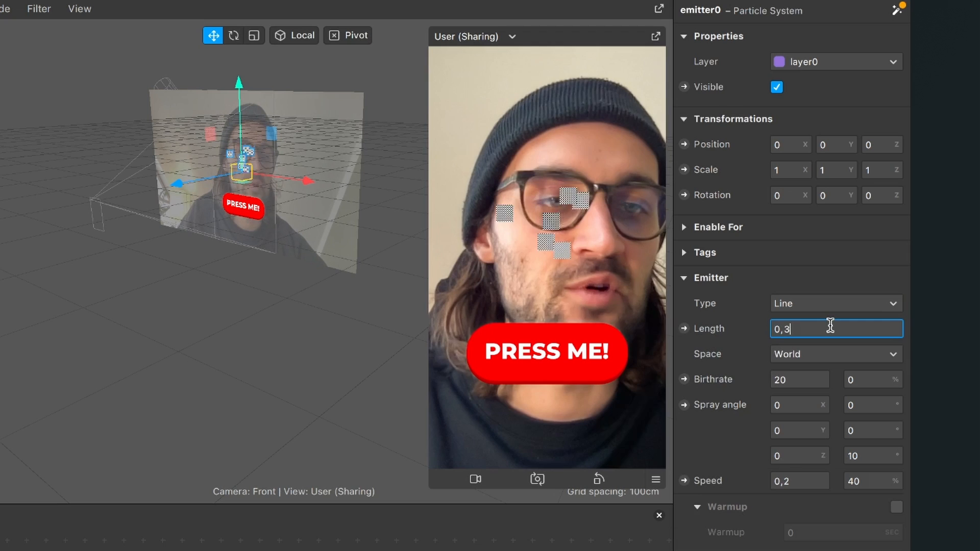
left_click(798, 380)
type("10")
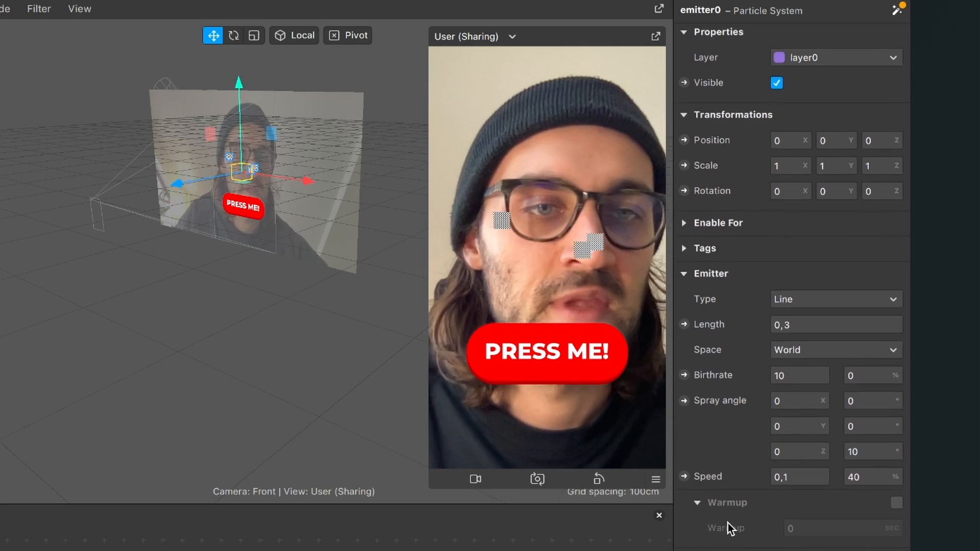
Set the particle Lifespan to 5 seconds so particles spread across the preview.
scroll("down", 3)
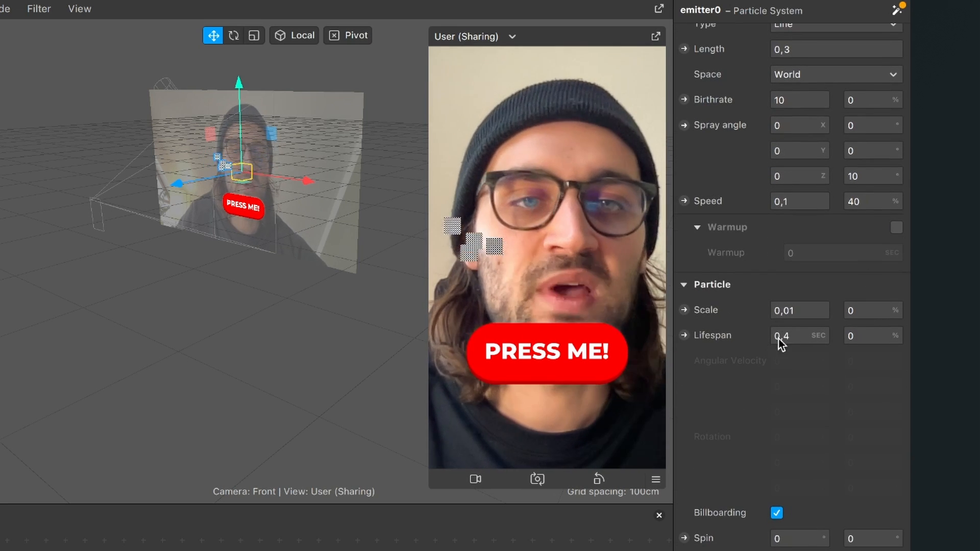
left_click(798, 336)
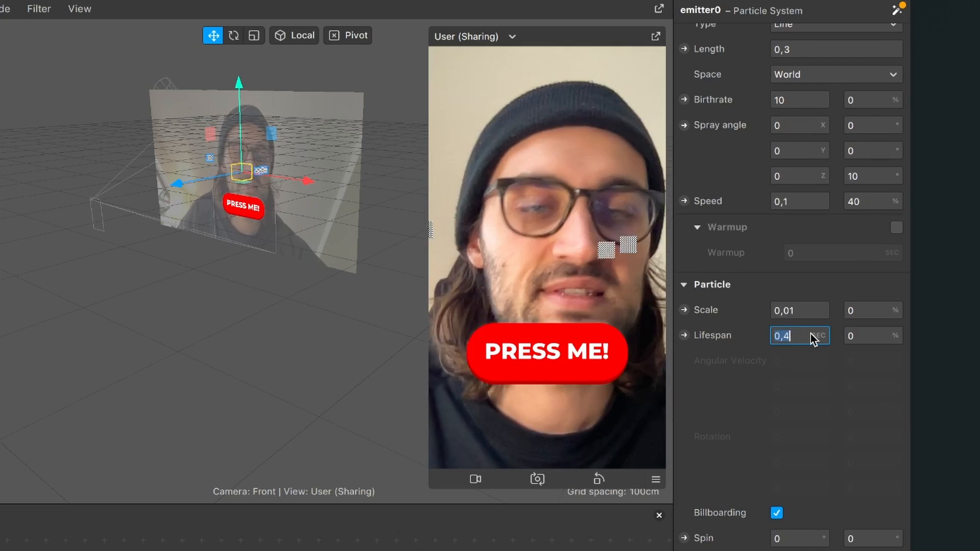
type("5")
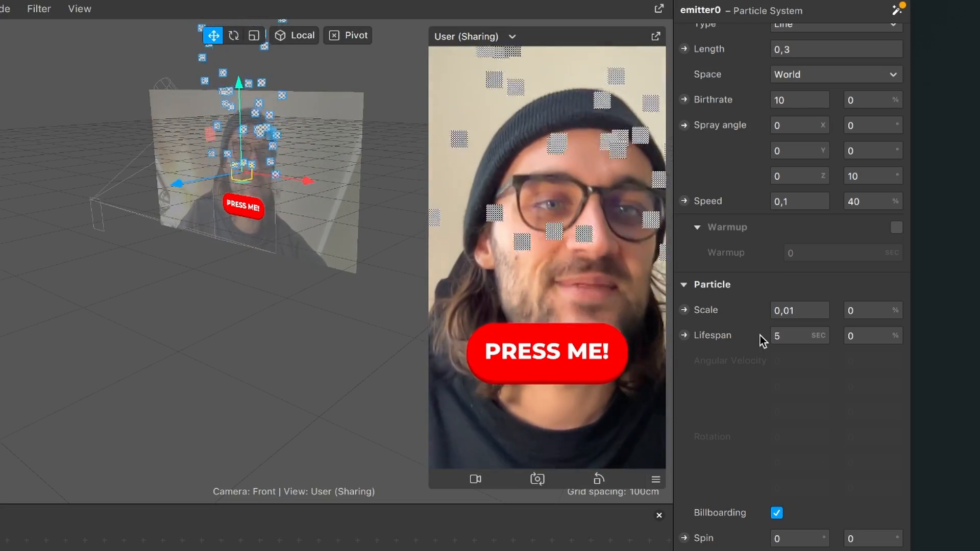
scroll("up", 3)
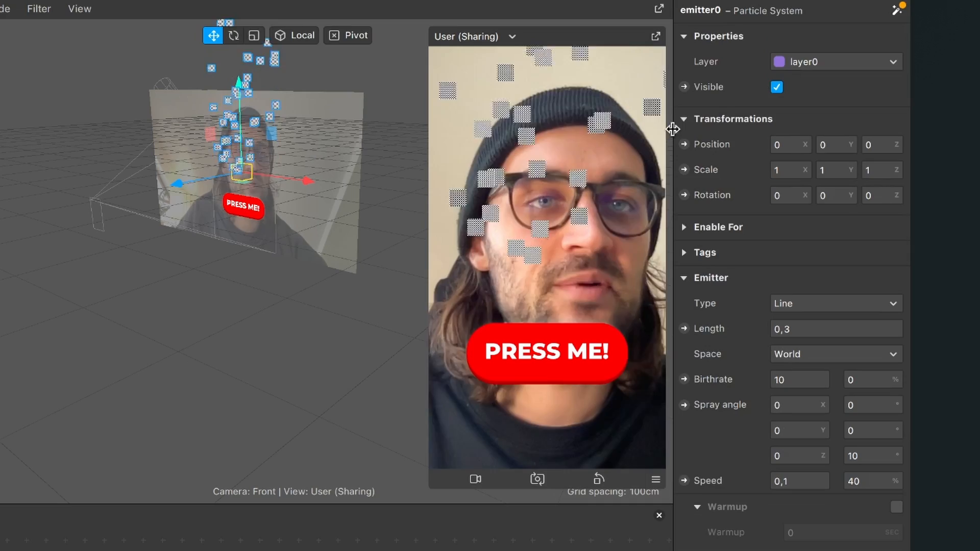
mouse_move(734, 100)
type("180")
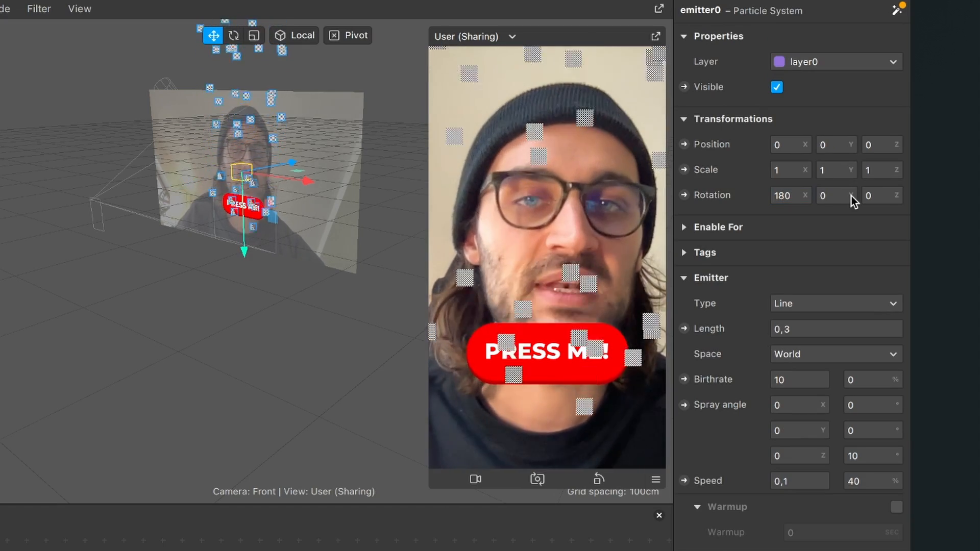
mouse_move(810, 199)
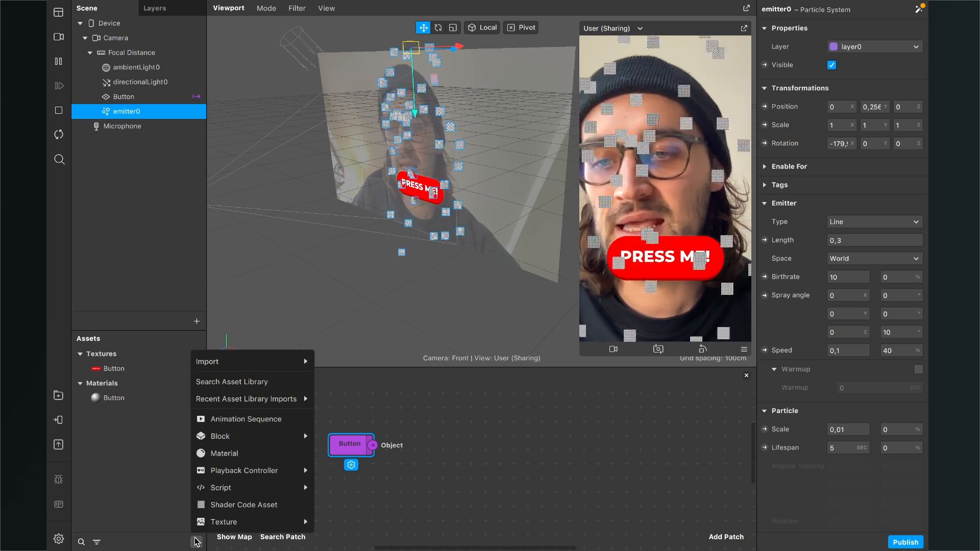
mouse_move(238, 453)
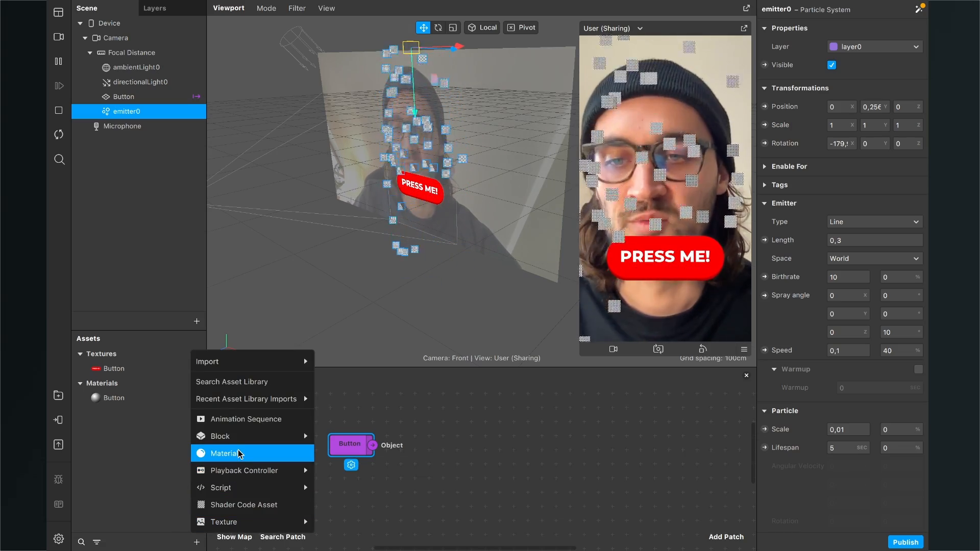
Create a Flat-shaded material named Red with a red diffuse colour.
left_click(225, 454)
type("Red")
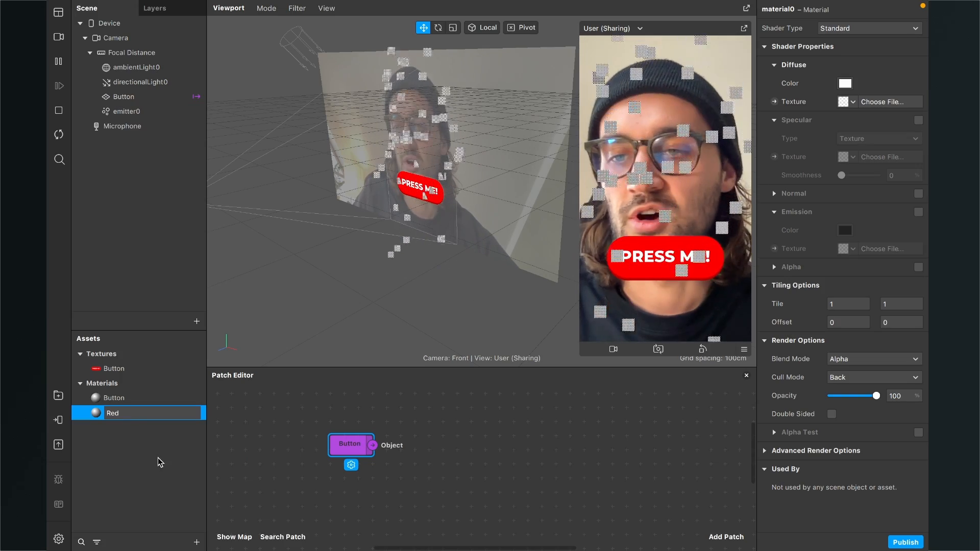
left_click(112, 413)
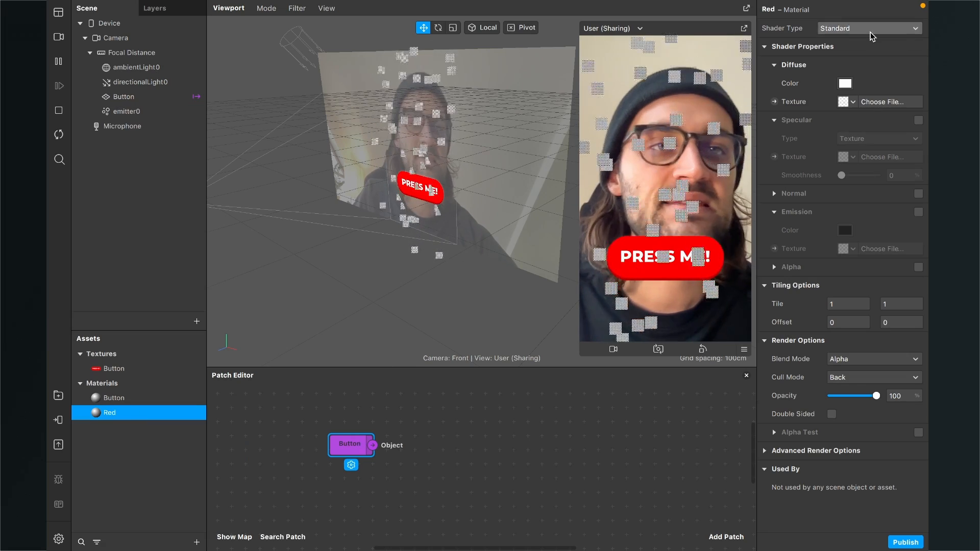
left_click(869, 29)
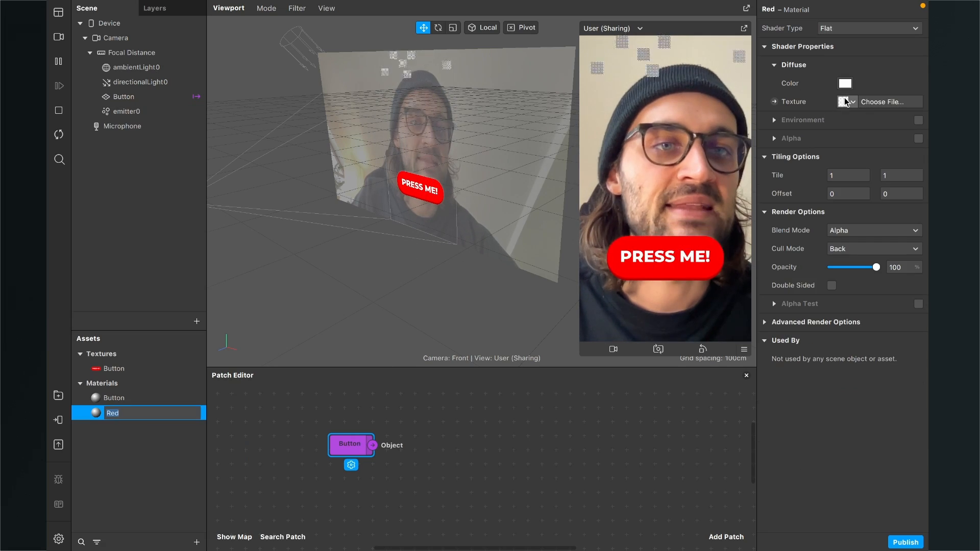
left_click(844, 83)
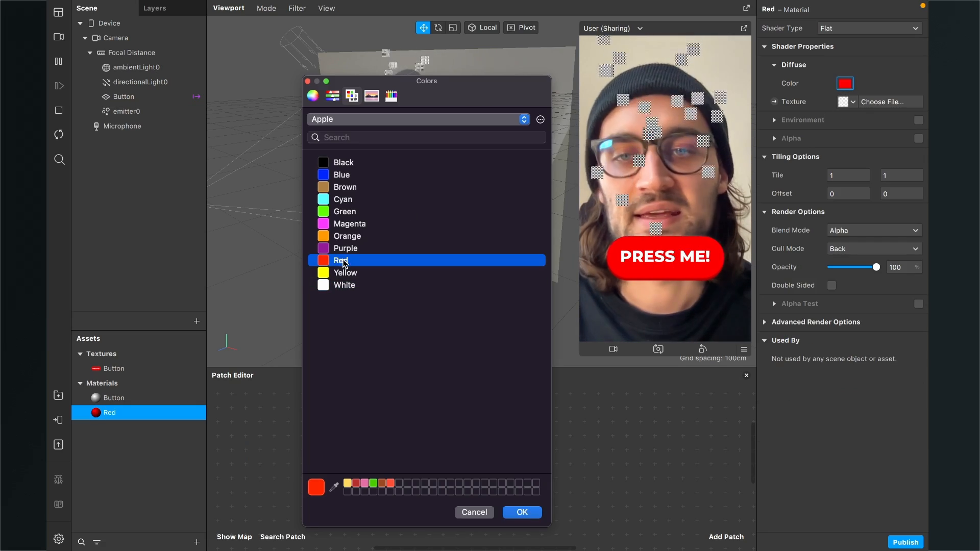
left_click(522, 512)
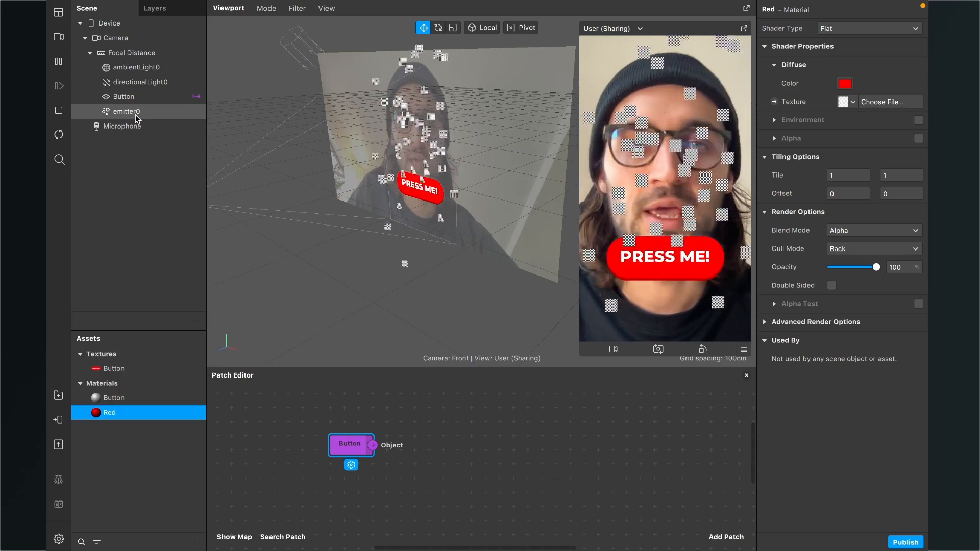
Assign the Red material to emitter0 so the particles fall as red squares.
left_click(126, 111)
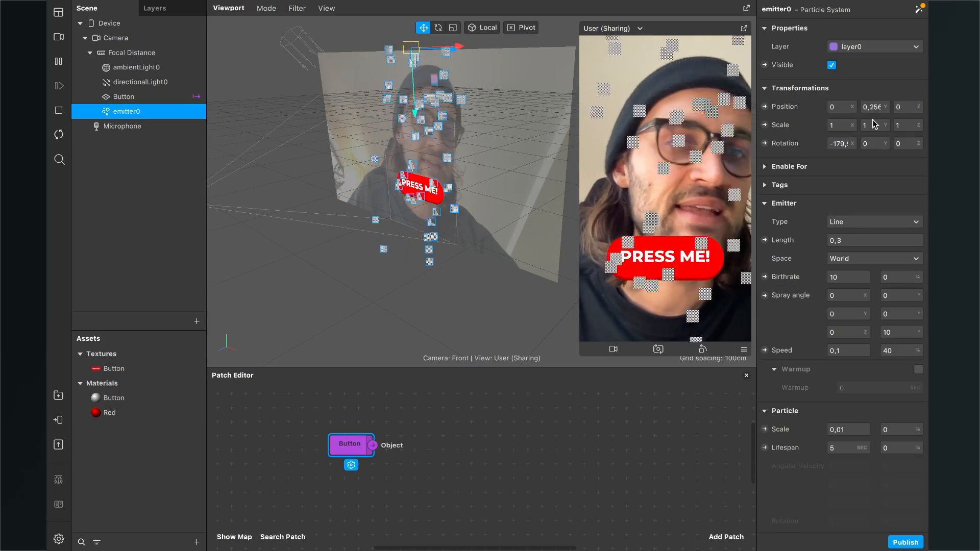
scroll("down", 3)
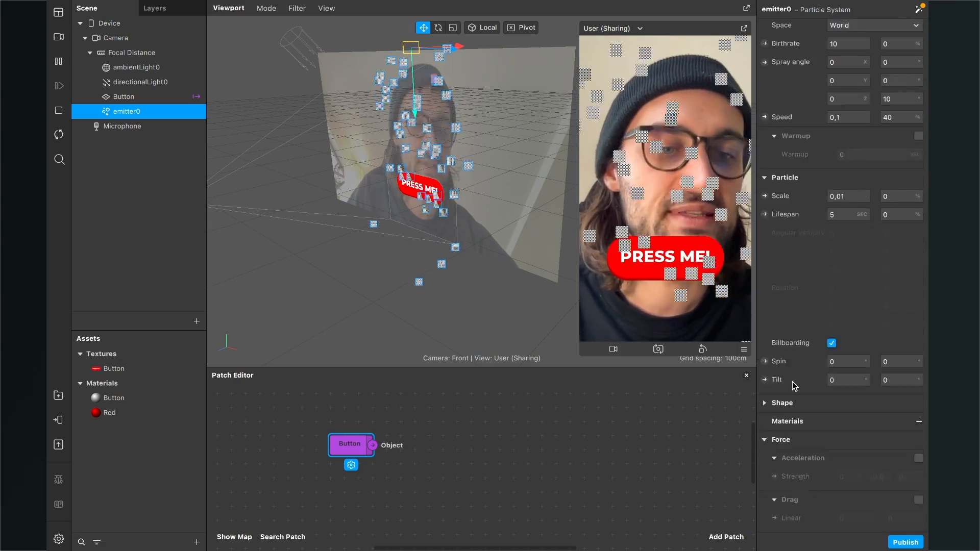
scroll("down", 3)
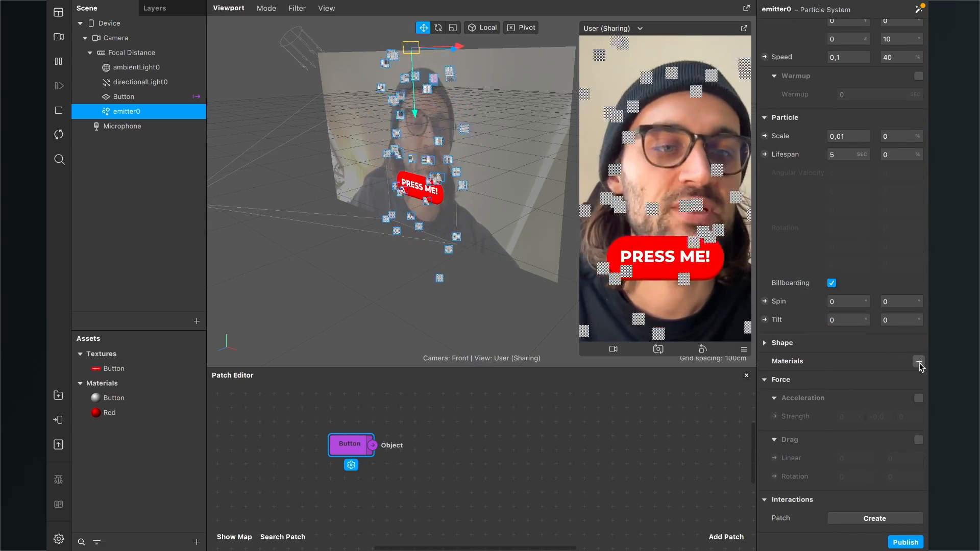
left_click(919, 362)
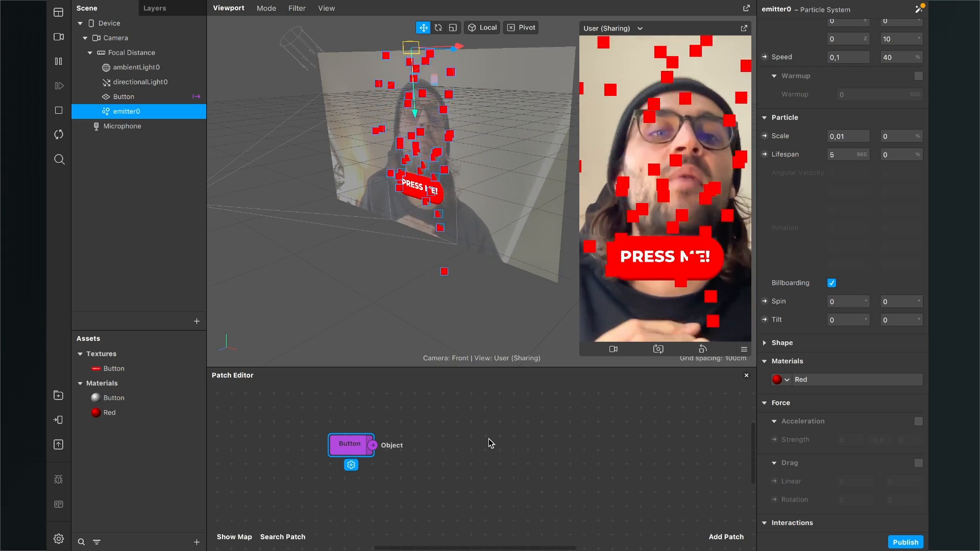
mouse_move(281, 433)
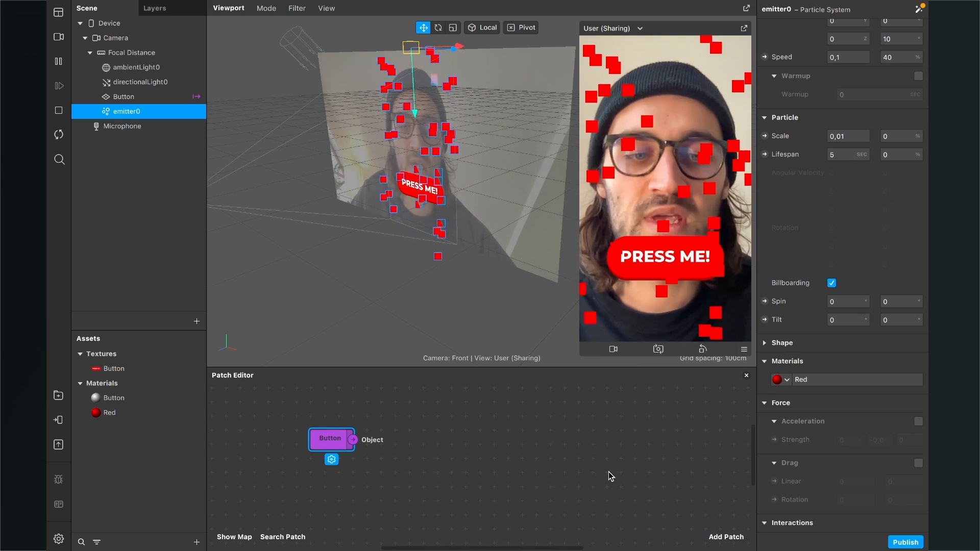
Add an Object Tap patch and wire the Button object into its Object input.
left_click(726, 537)
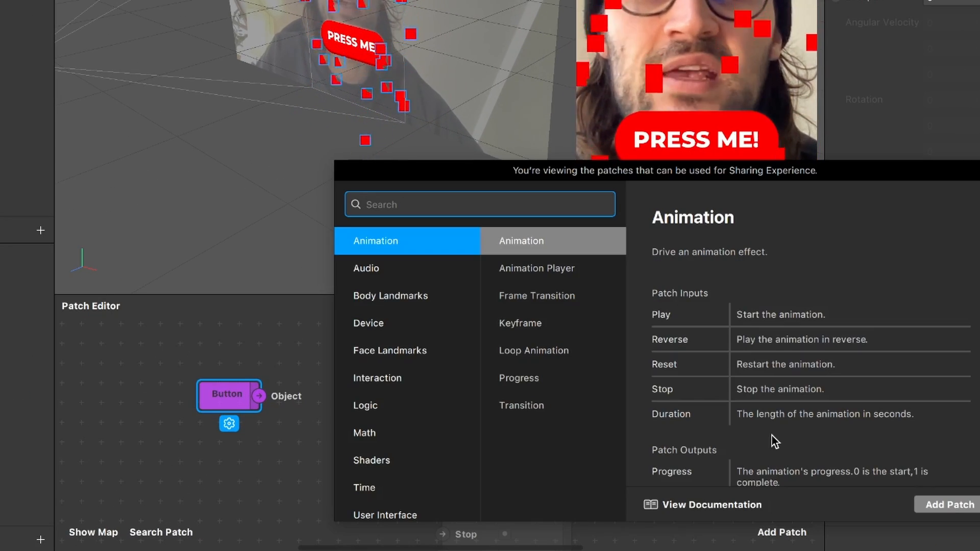
type("objec")
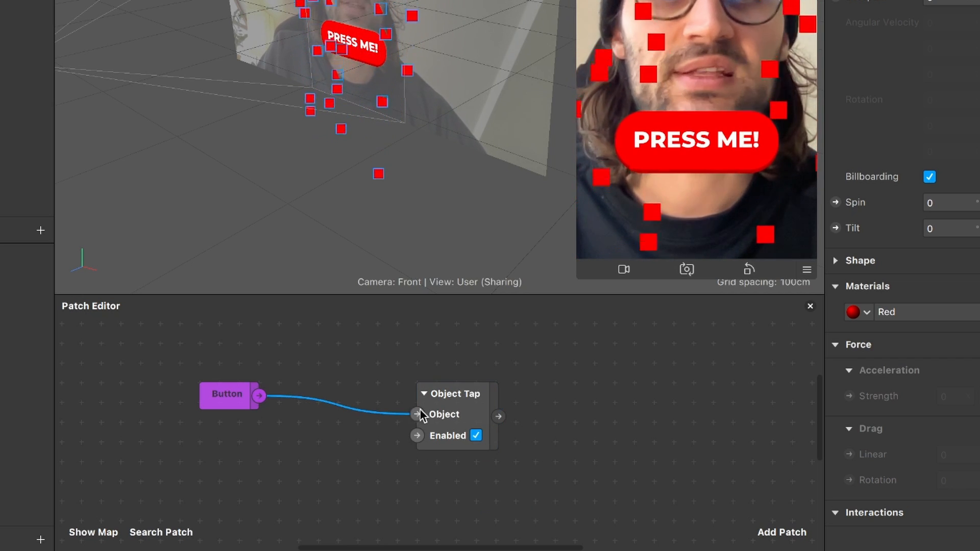
left_click(438, 414)
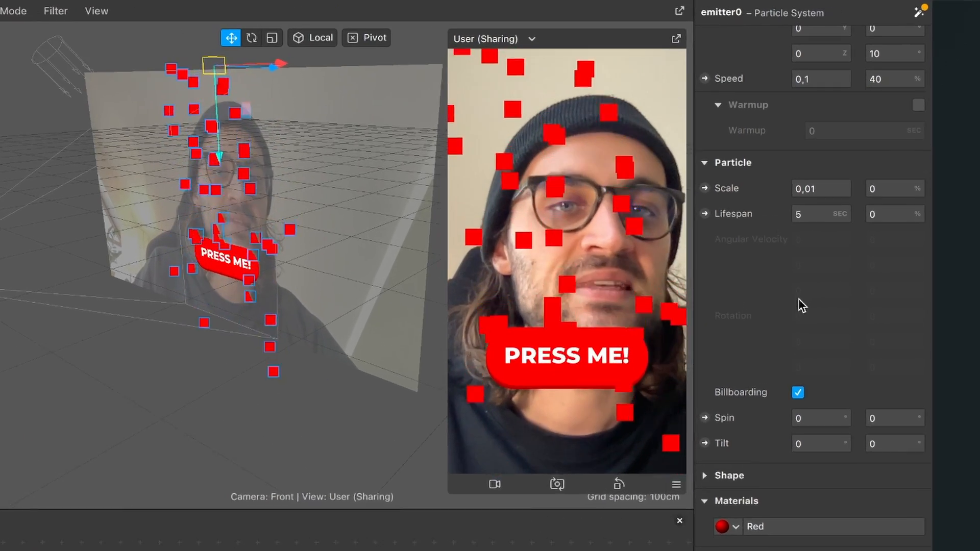
Expose emitter0's Visible property to the patch editor and uncheck it, hiding the confetti.
scroll("up", 3)
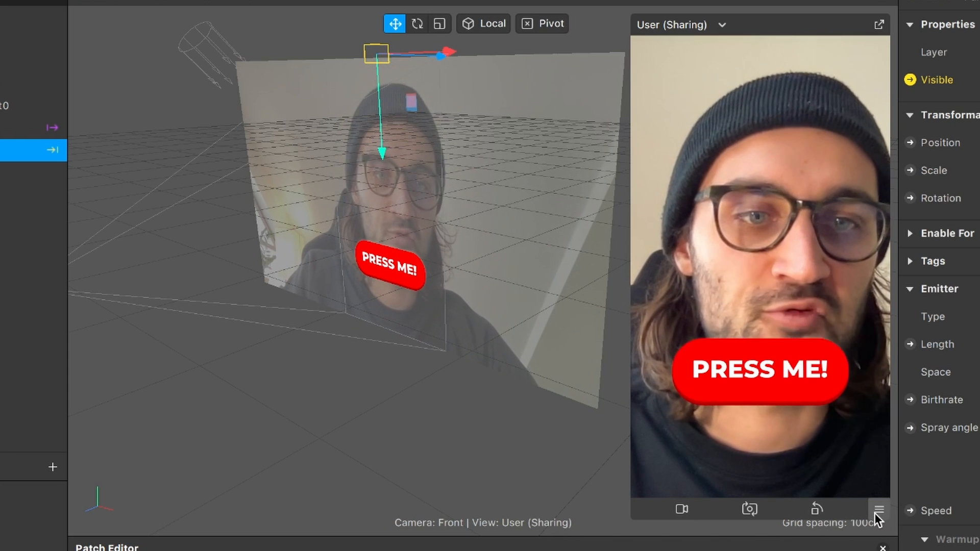
Enable Simulate Touch in the preview and tap PRESS ME! twice to toggle the red confetti on.
left_click(878, 508)
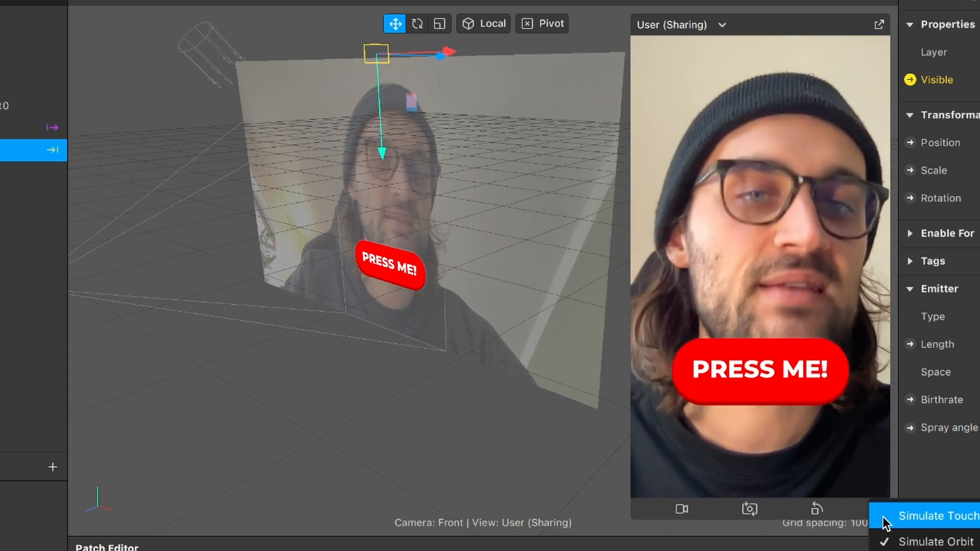
left_click(937, 516)
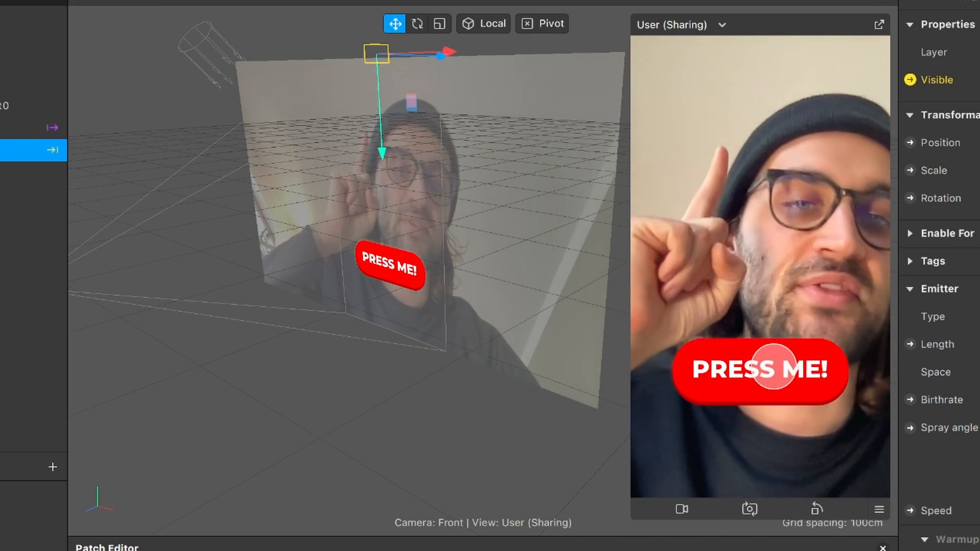
left_click(761, 369)
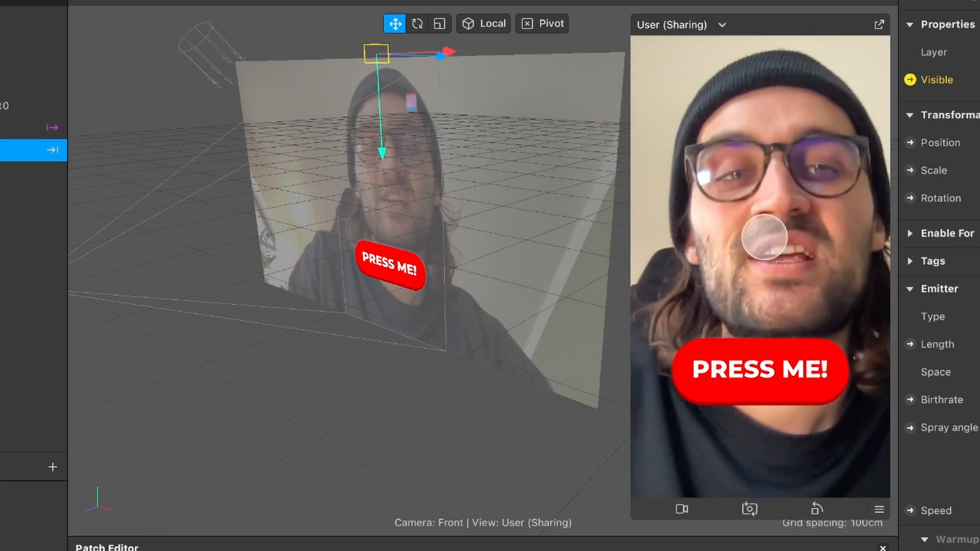
left_click(760, 369)
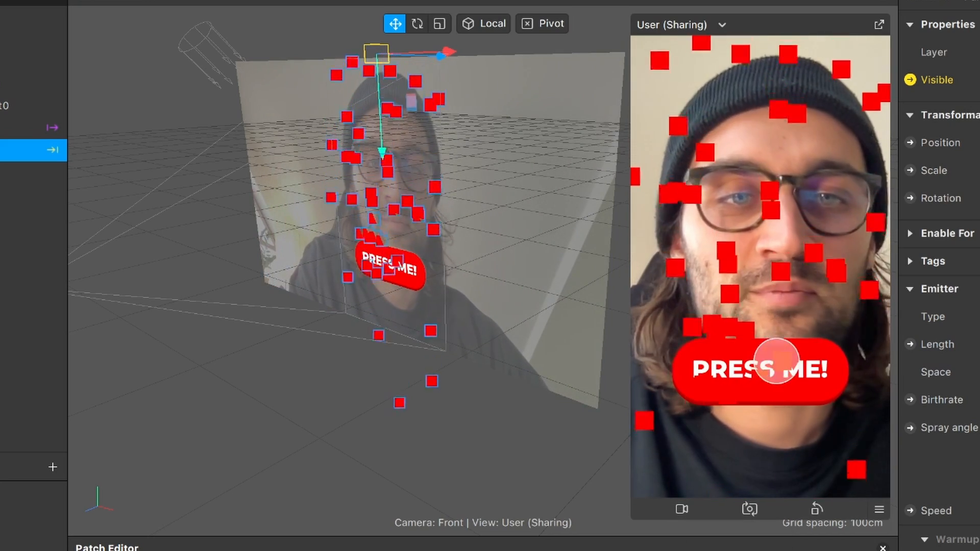